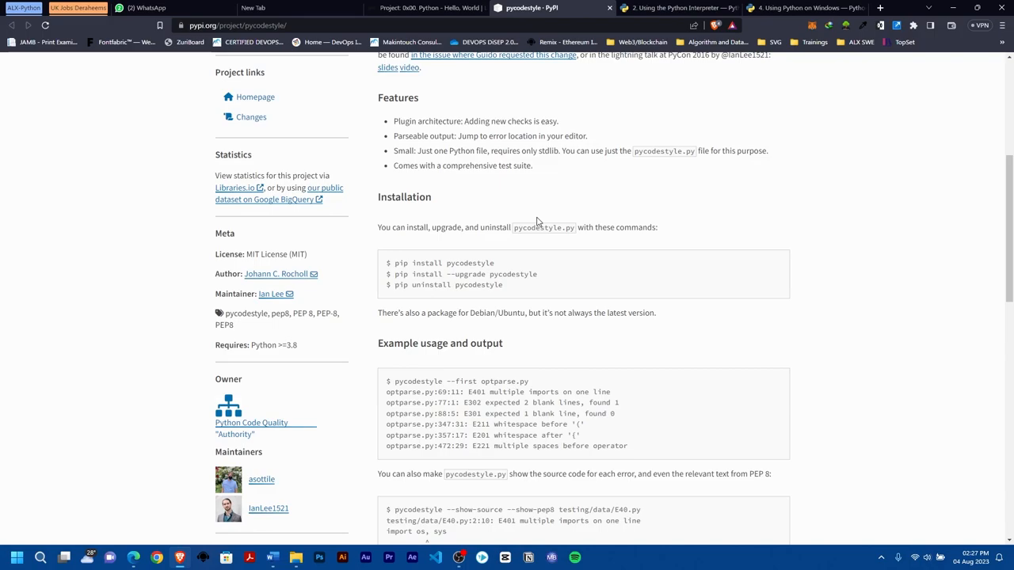
mouse_move(420, 300)
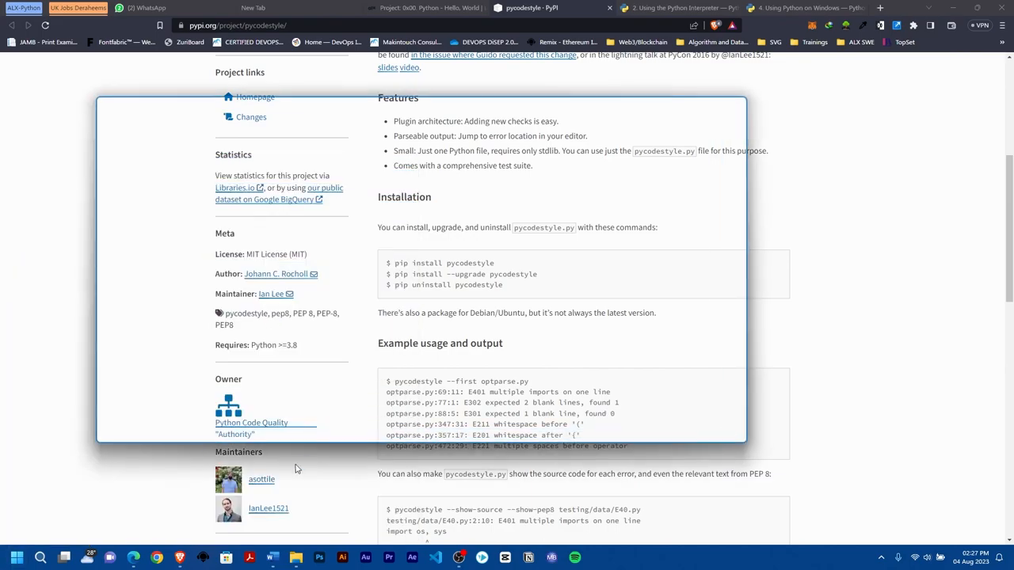
- Bring up the Ubuntu terminal over the pycodestyle PyPI page, positioned beside the pip commands
click(597, 558)
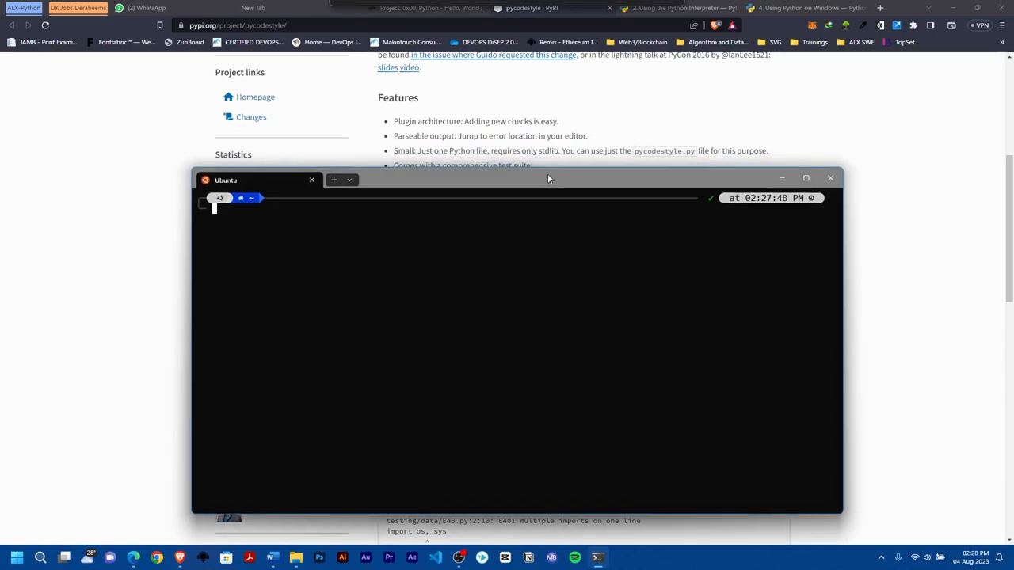
drag(548, 179, 480, 156)
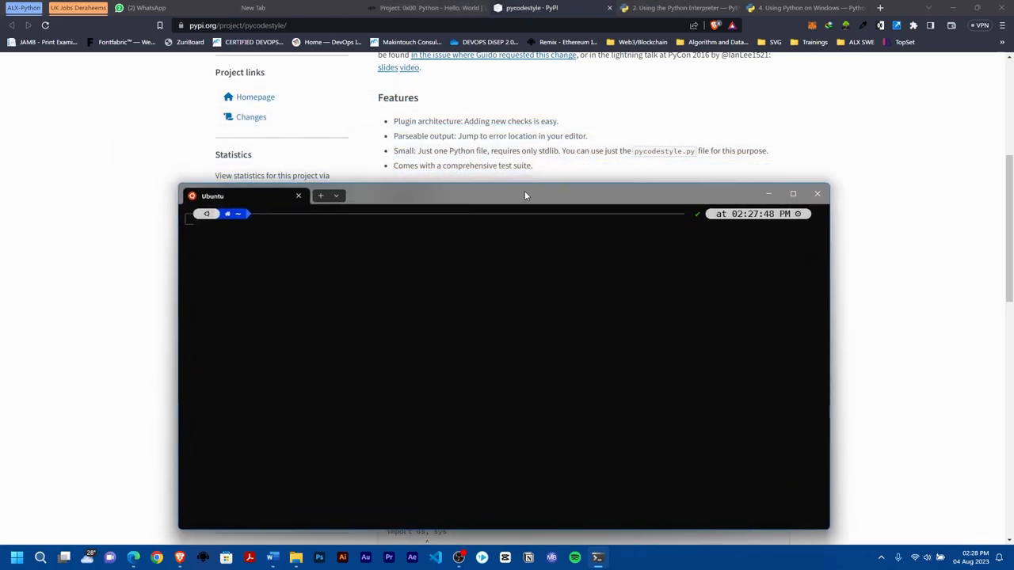
scroll(down, 3)
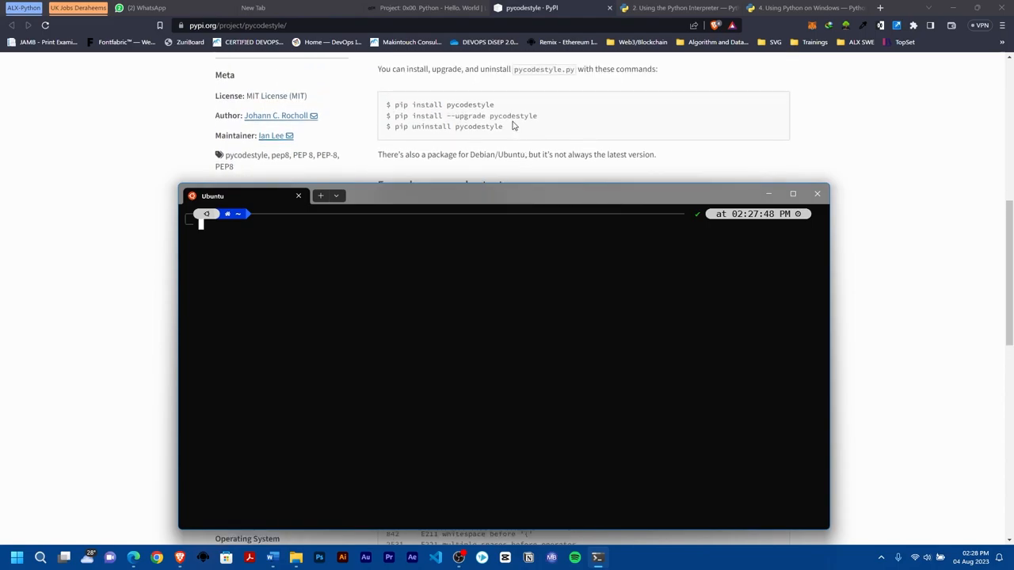
mouse_move(457, 127)
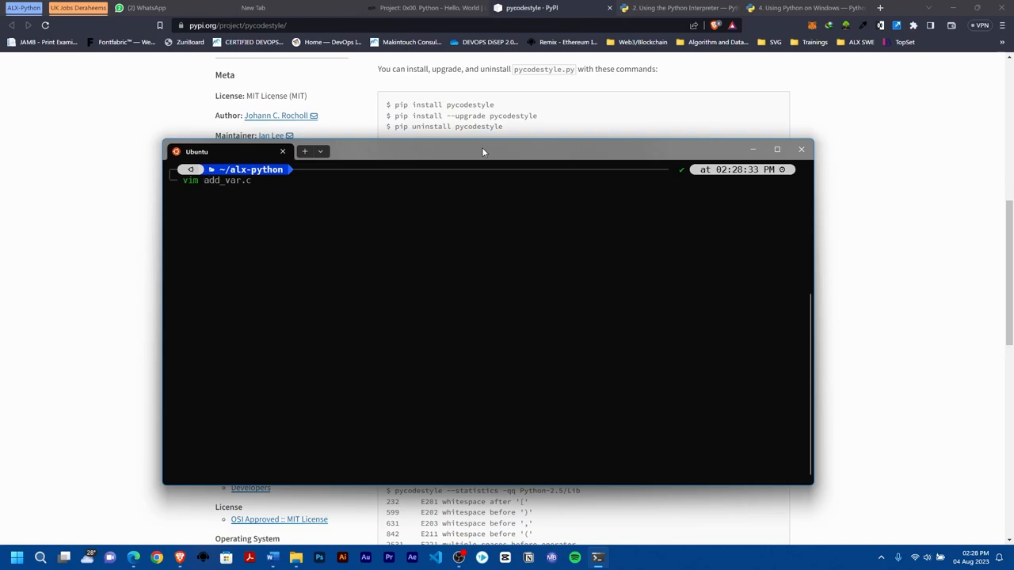
- Start task.py in Vim with a #!/bin/env python3 shebang line
text(task)
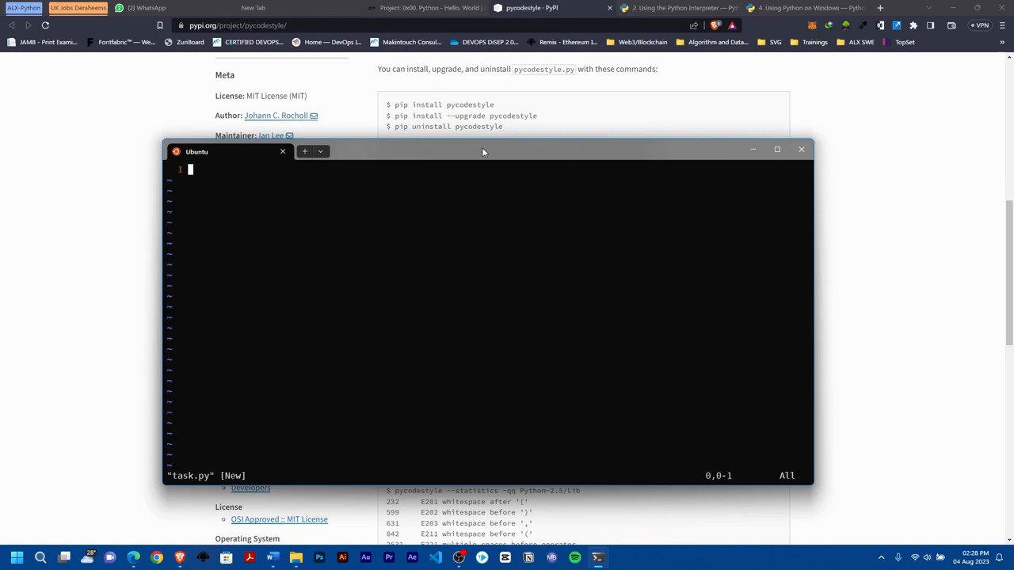
text(pr)
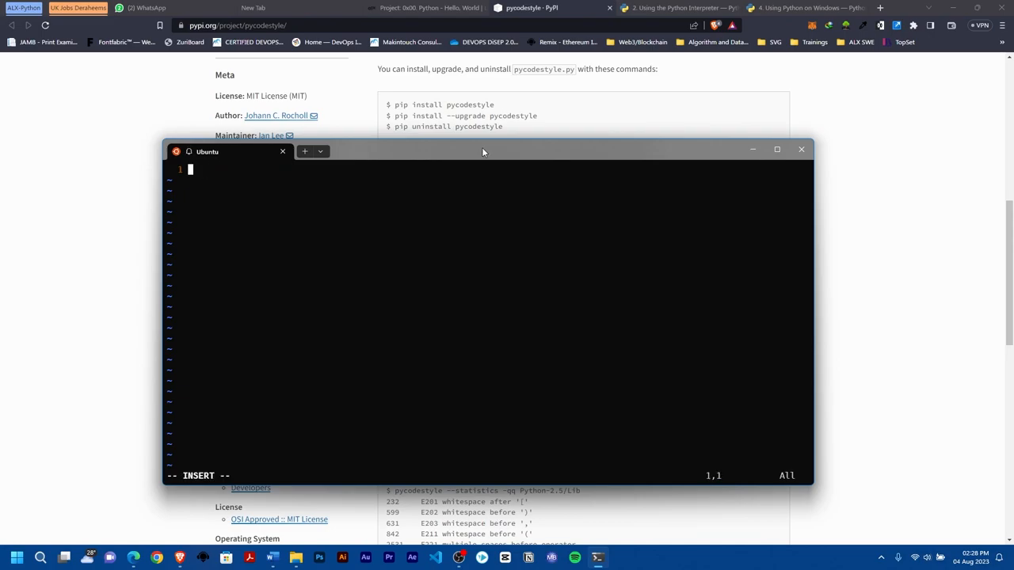
text(#!/bin/env)
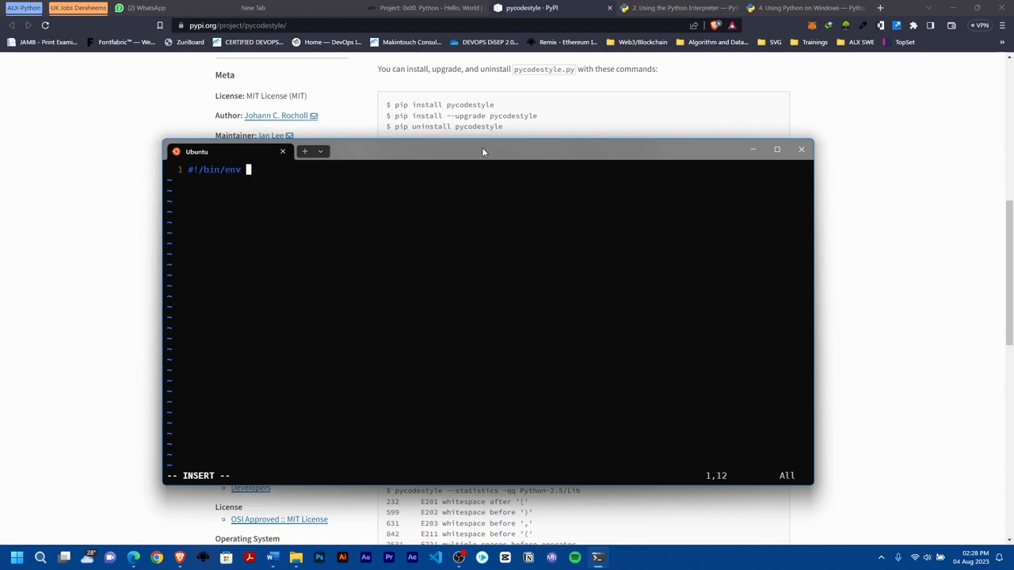
text(python3)
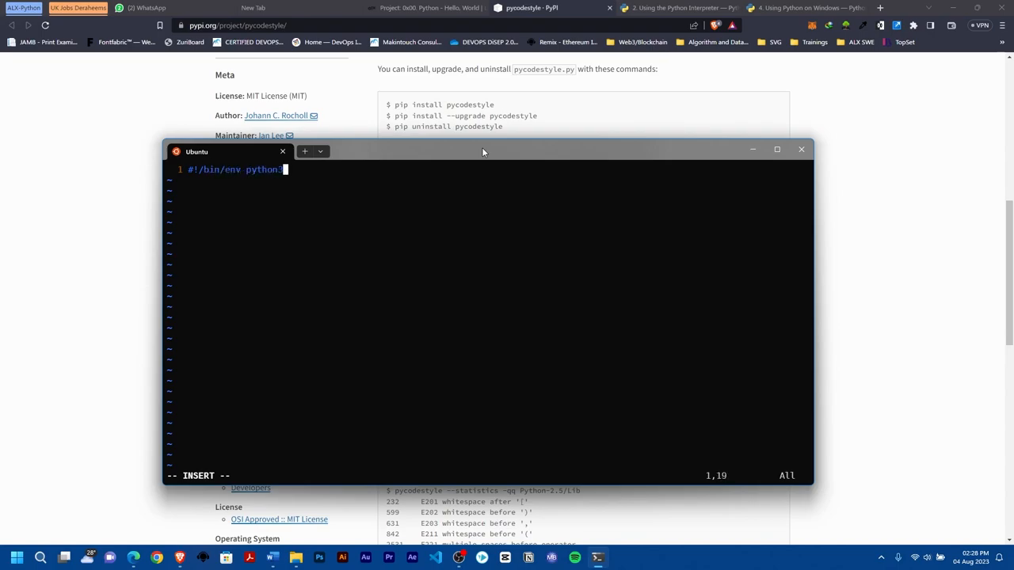
- Add print("Software Engineering is the best") and save task.py
text(print)
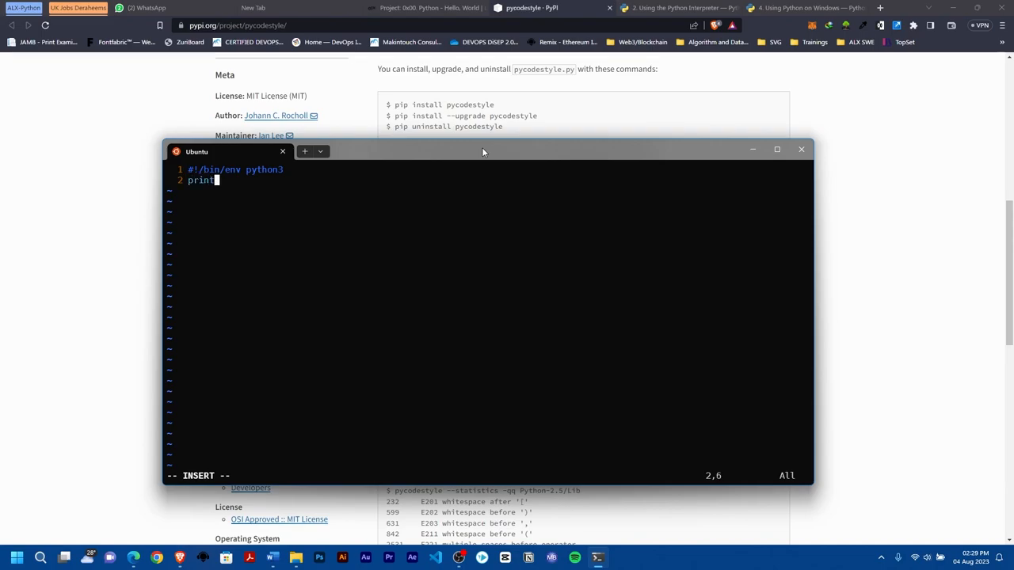
text(("Software E)
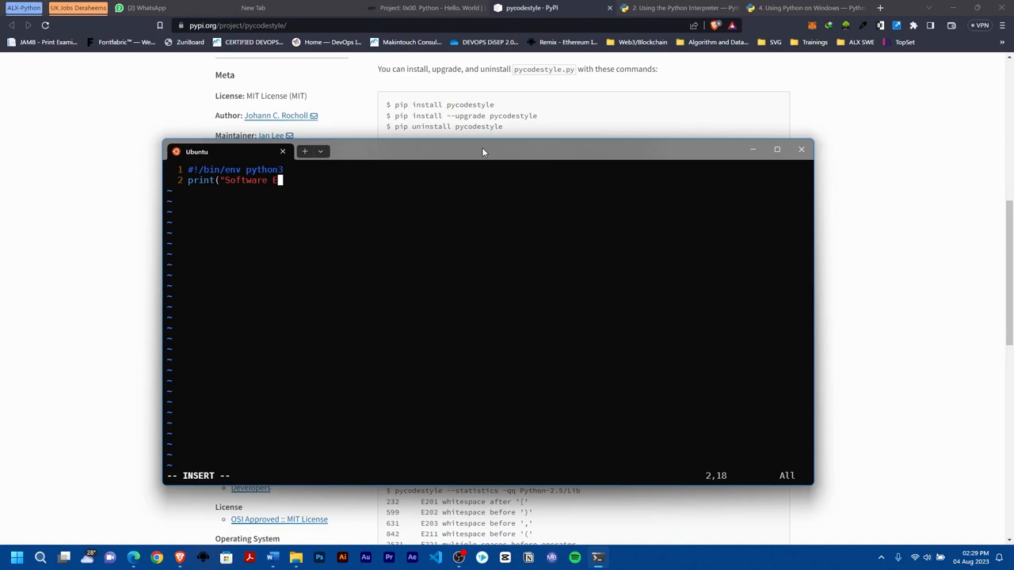
text(ngineering is th)
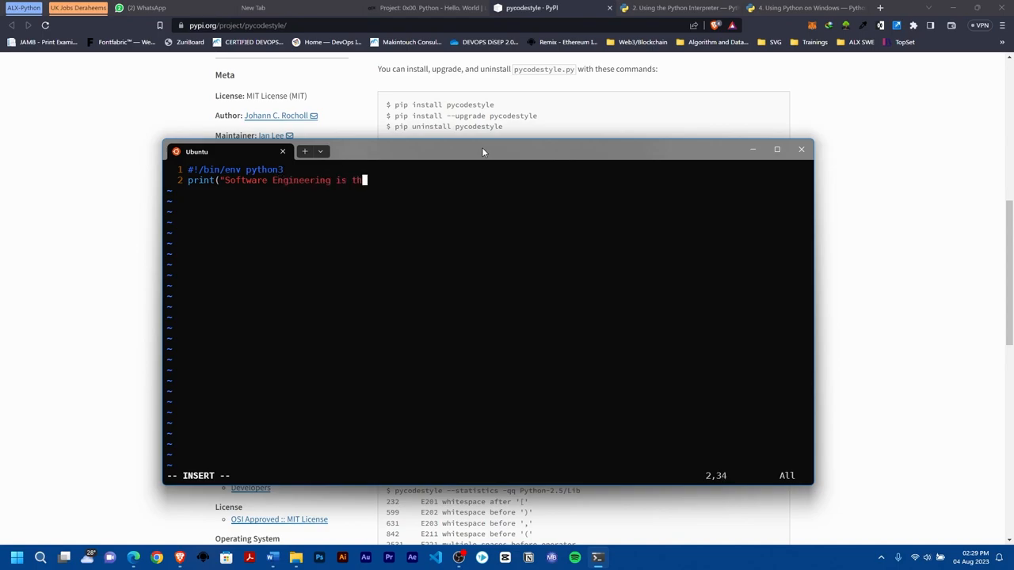
text(e best")
text(chmod +x task.py)
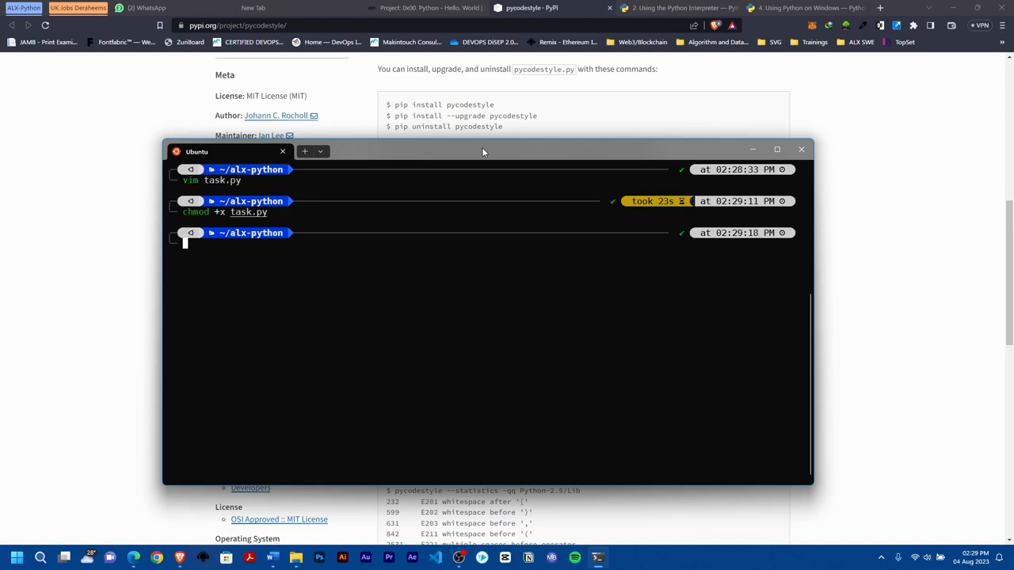
- Run ./task.py to print its message, then try pycodestyle --first, which is not found
text(./t)
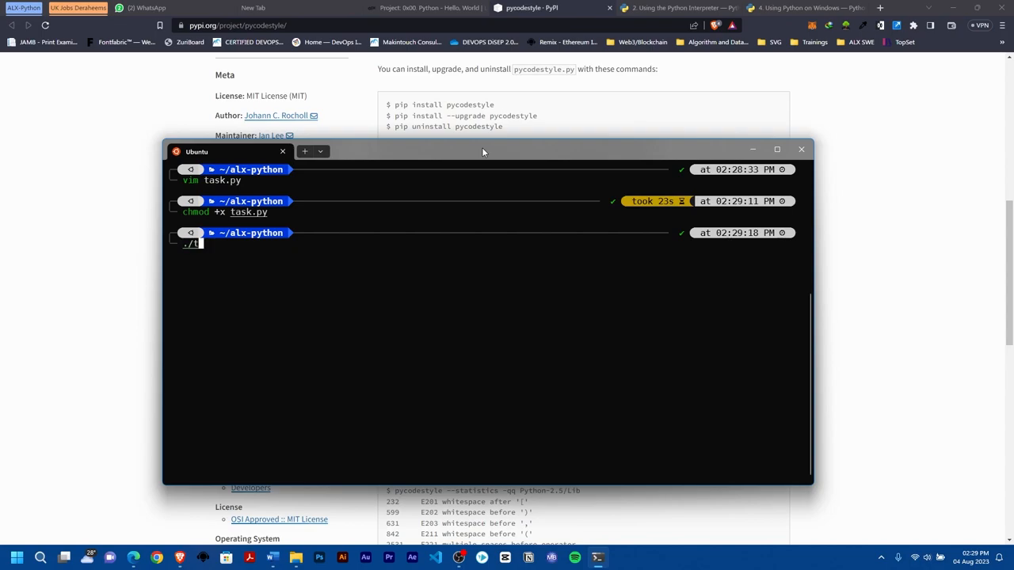
text(ask.)
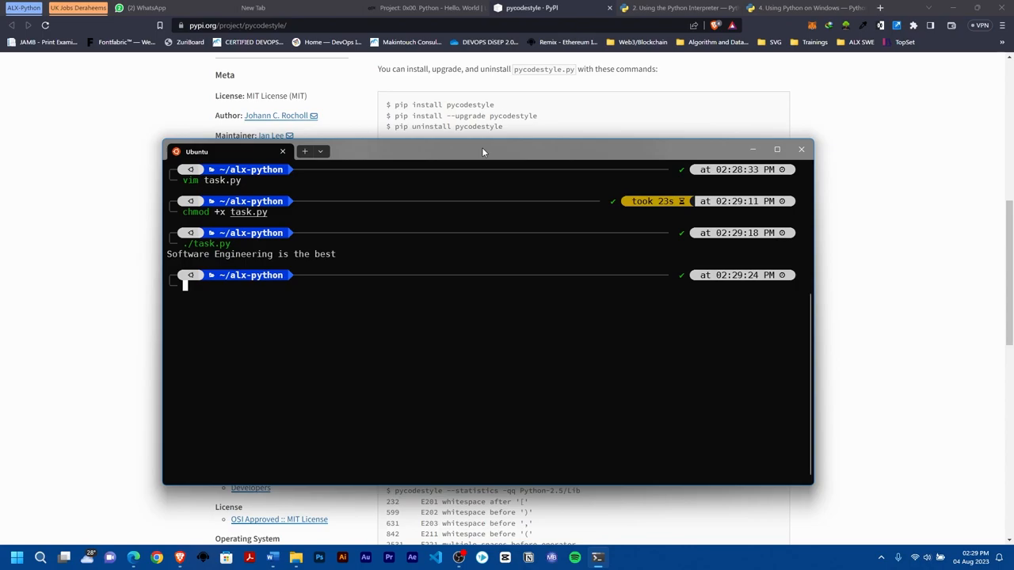
text(pycodestyle --first name.py)
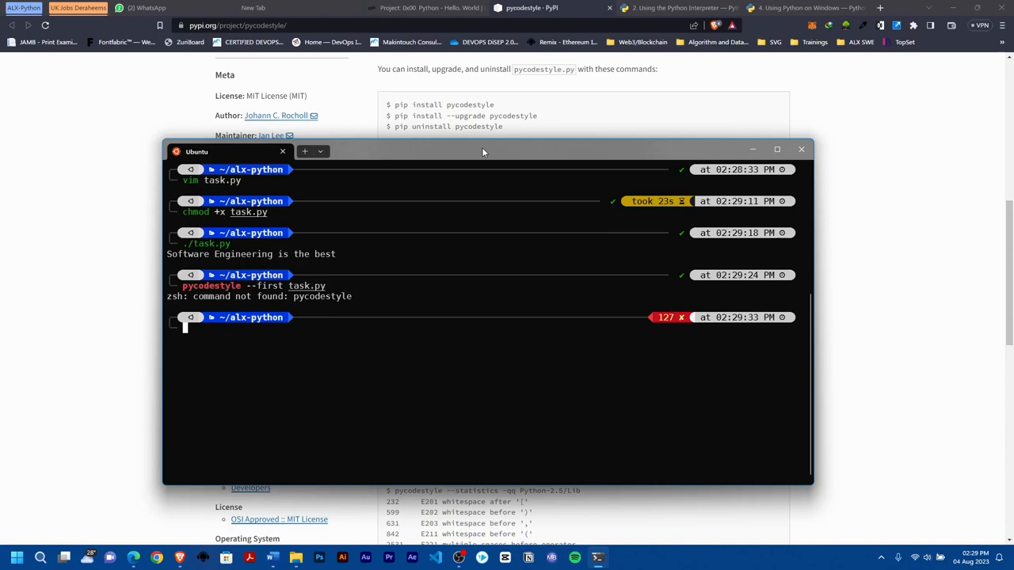
mouse_move(301, 305)
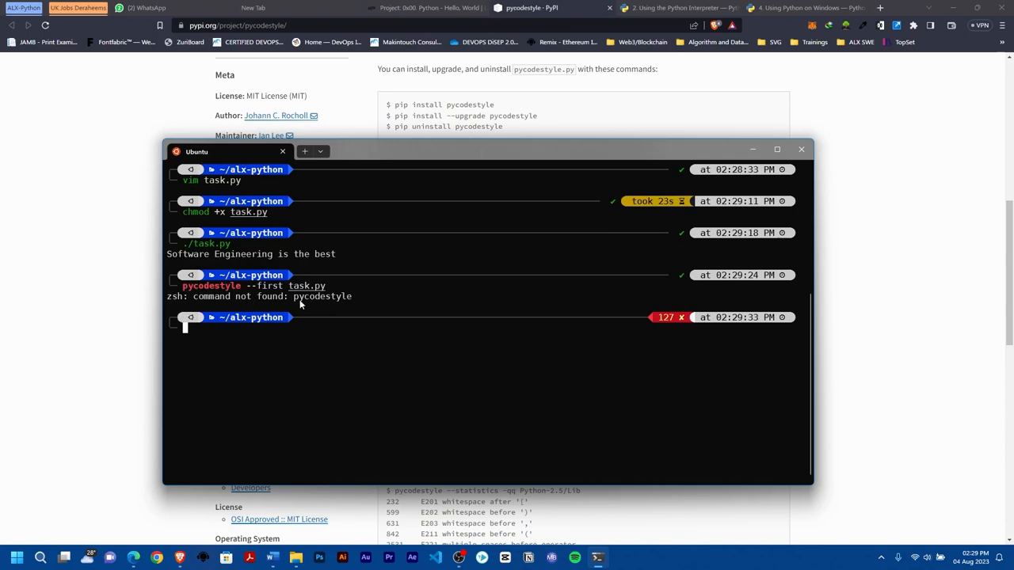
mouse_move(259, 336)
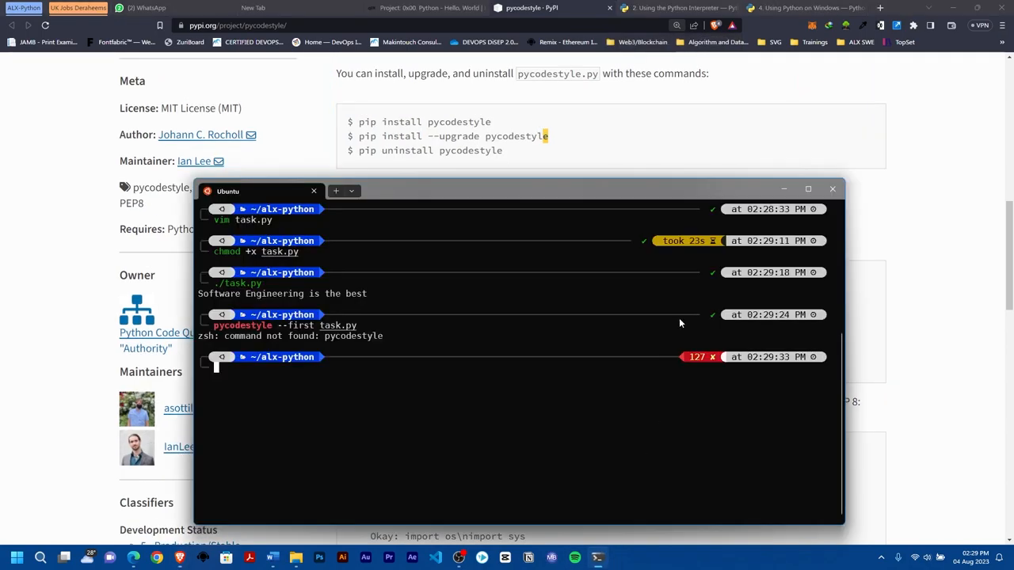
mouse_move(329, 381)
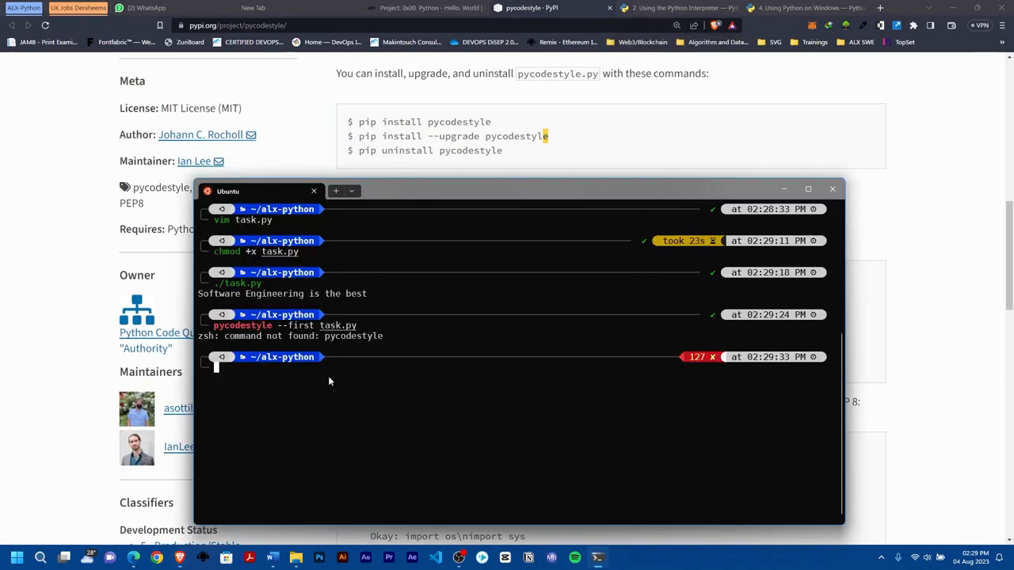
- Find pip's pycodestyle 2.11.0 already present, then uninstall it, confirming with y
text(pip install --upgrade pycodestyle)
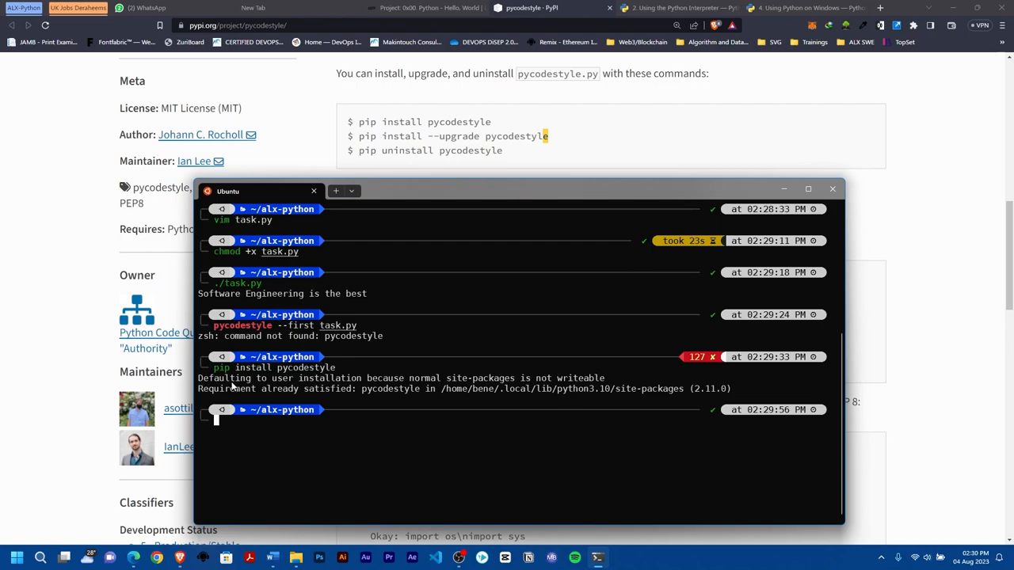
mouse_move(408, 388)
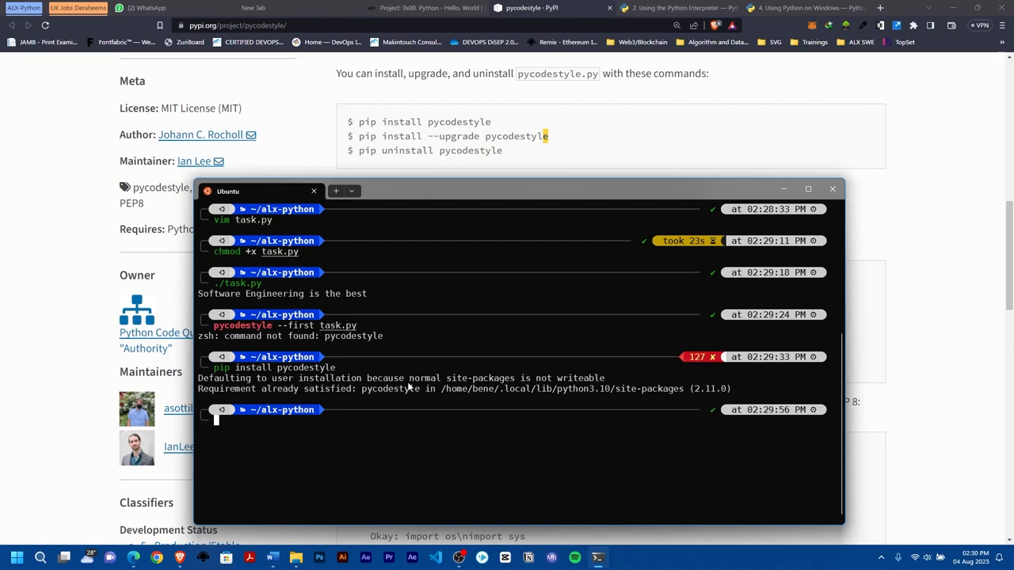
mouse_move(426, 420)
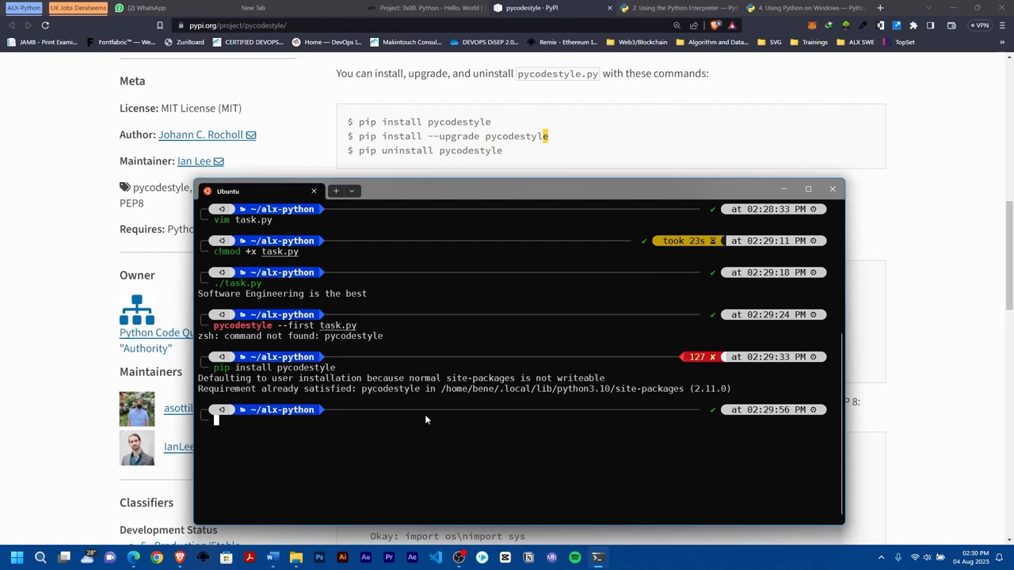
mouse_move(415, 396)
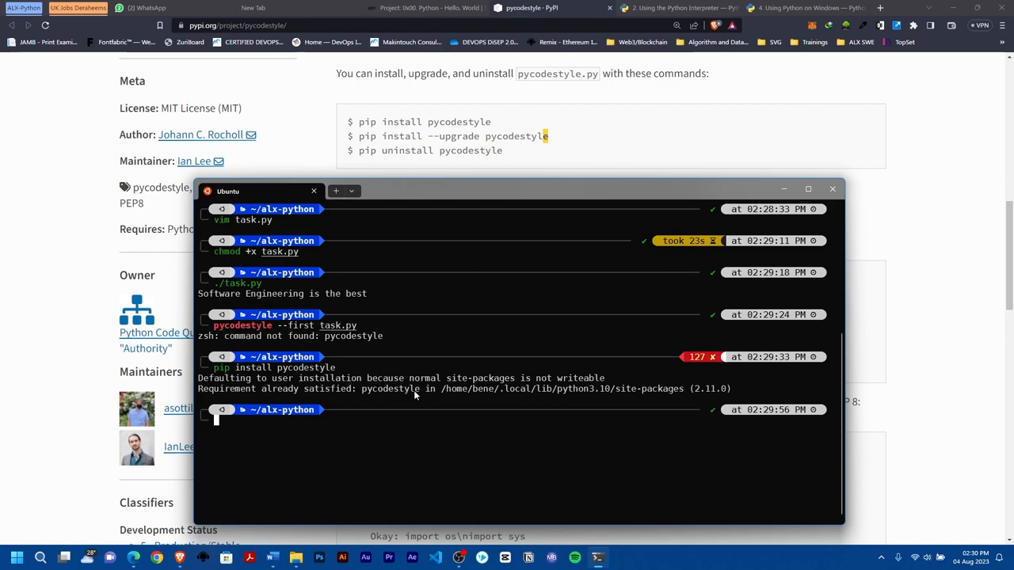
mouse_move(717, 394)
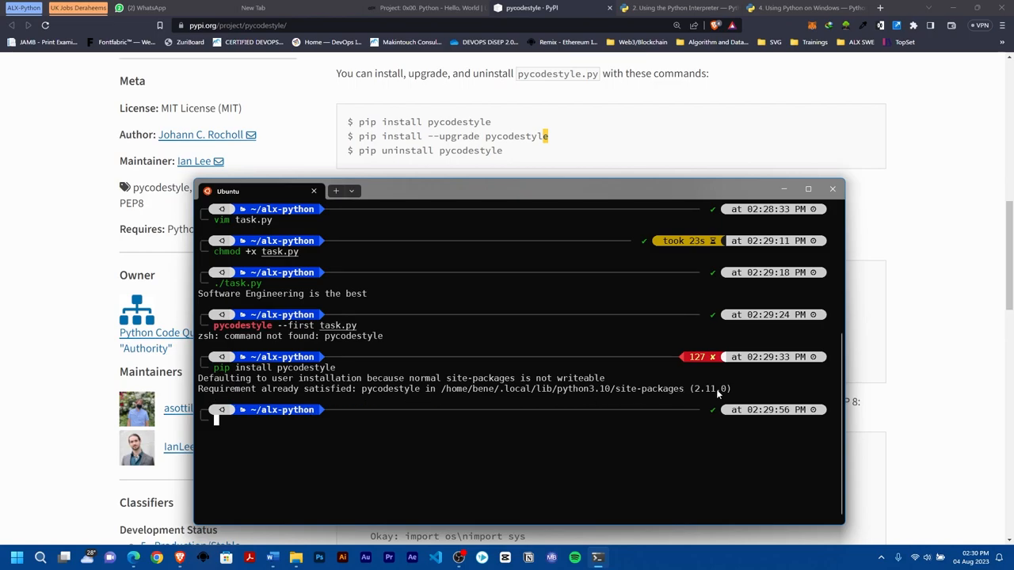
mouse_move(366, 336)
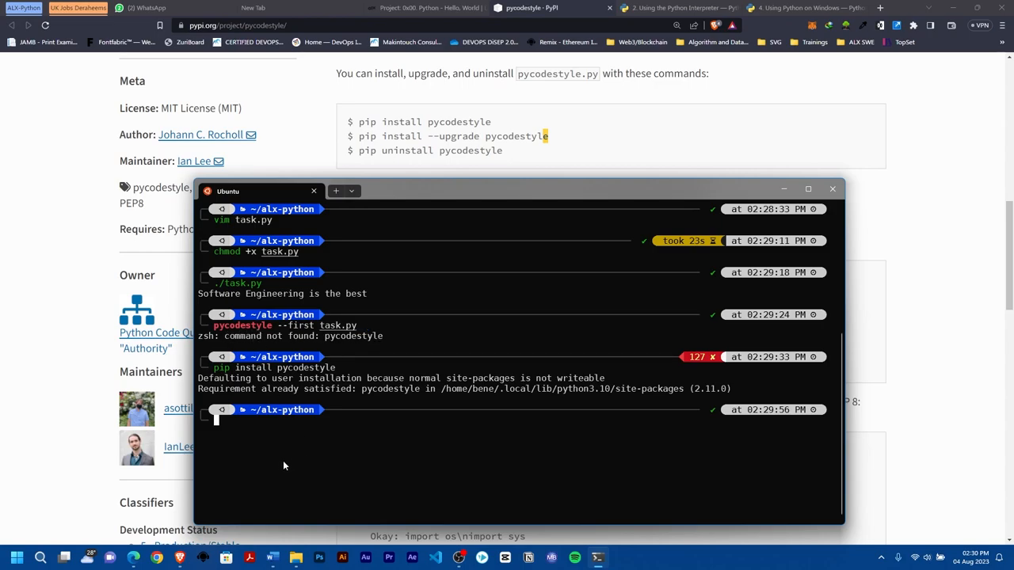
mouse_move(346, 437)
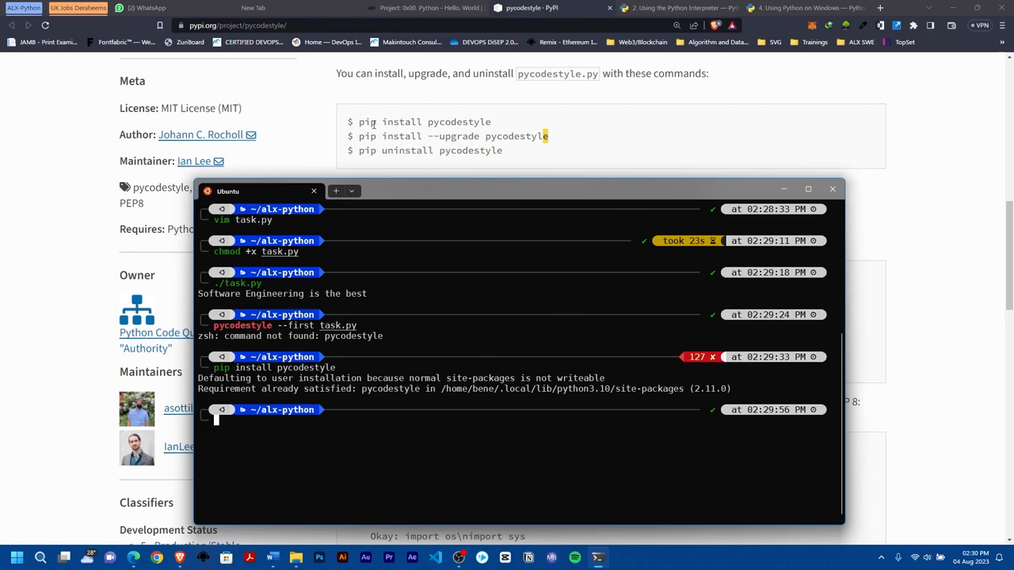
mouse_move(309, 438)
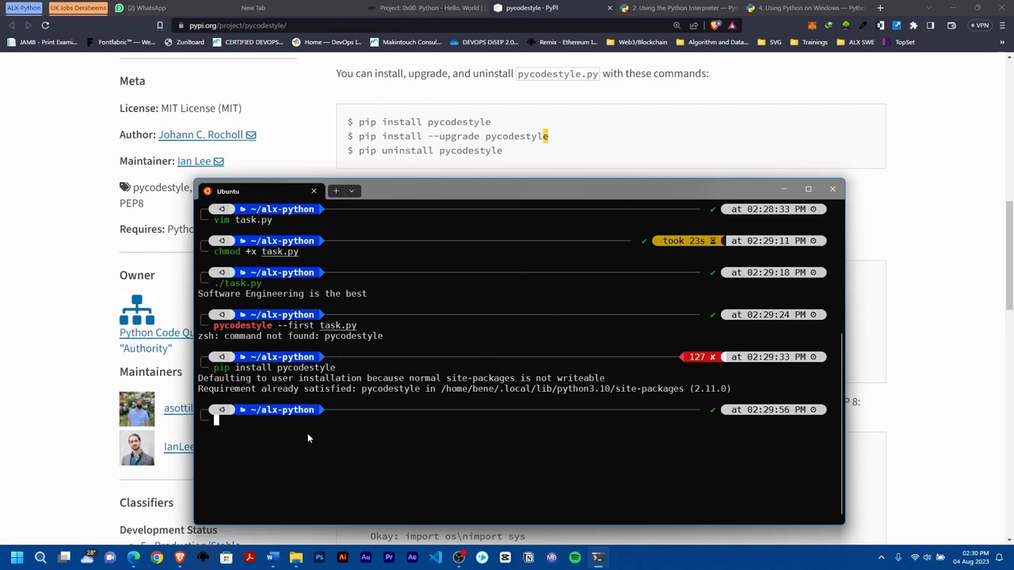
text(pip install pycodestyle)
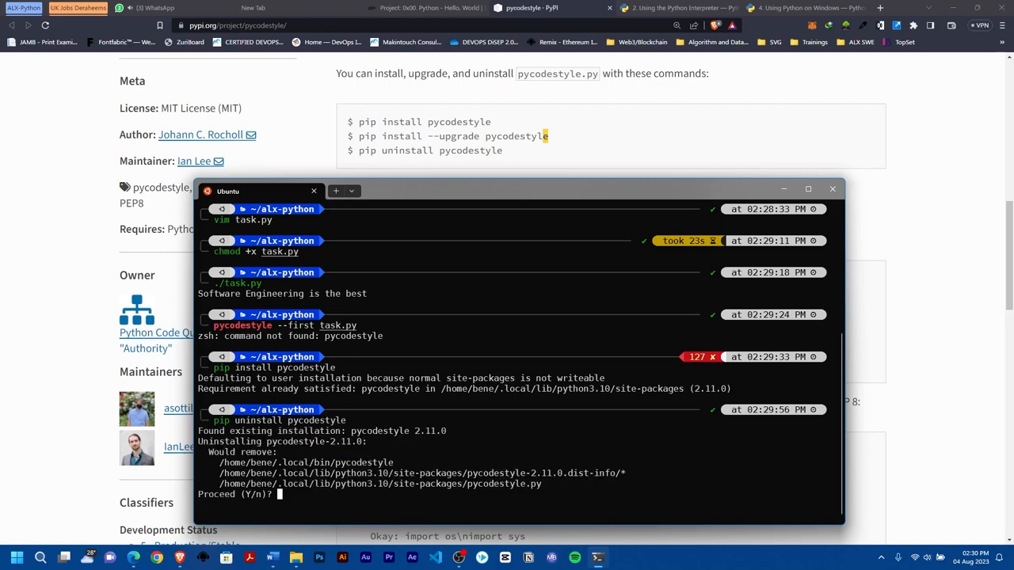
text(y)
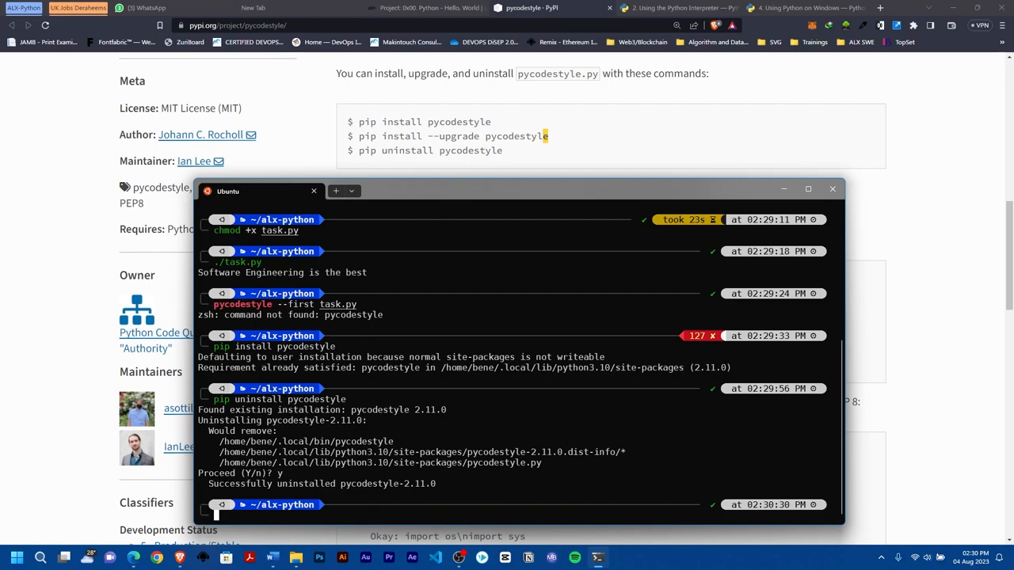
- Clear the screen and install pycodestyle 2.8.0-2 via sudo apt, confirming with y
text(clear)
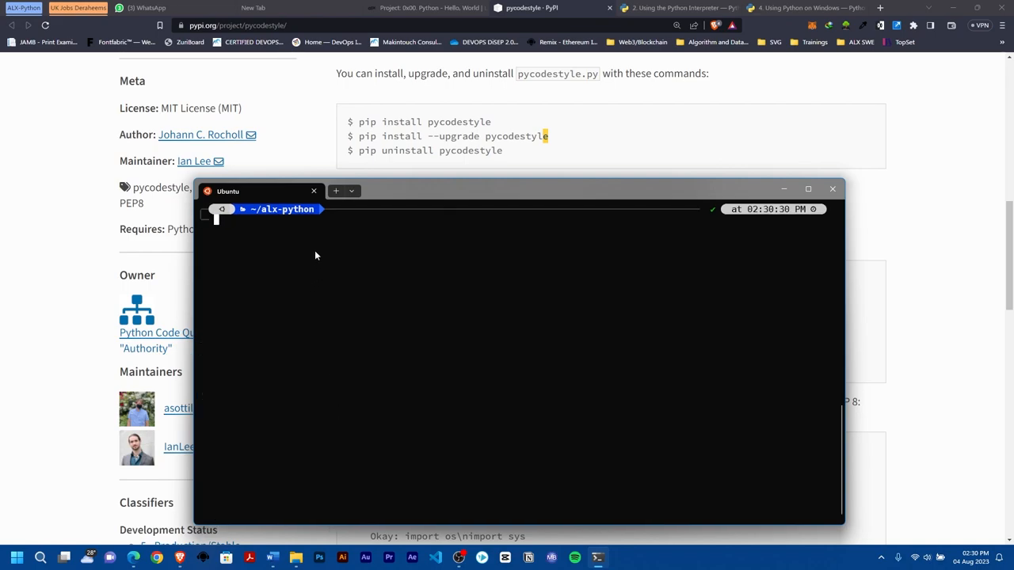
mouse_move(365, 302)
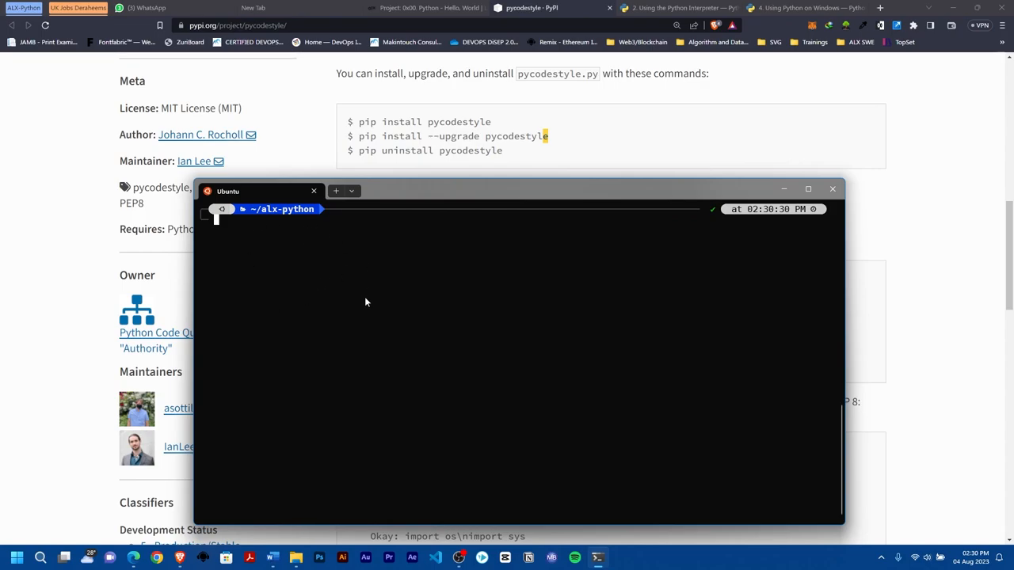
mouse_move(440, 194)
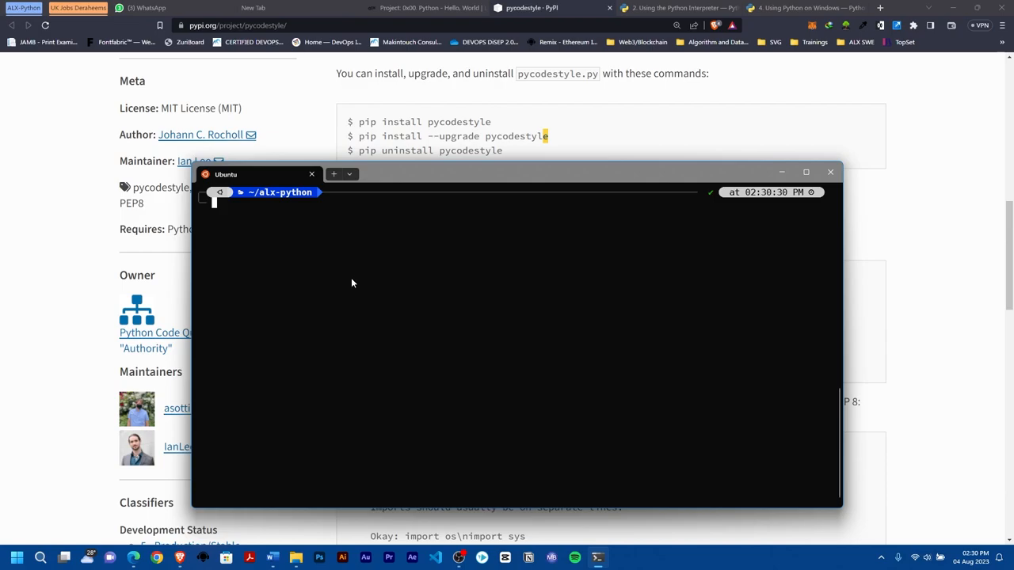
mouse_move(490, 258)
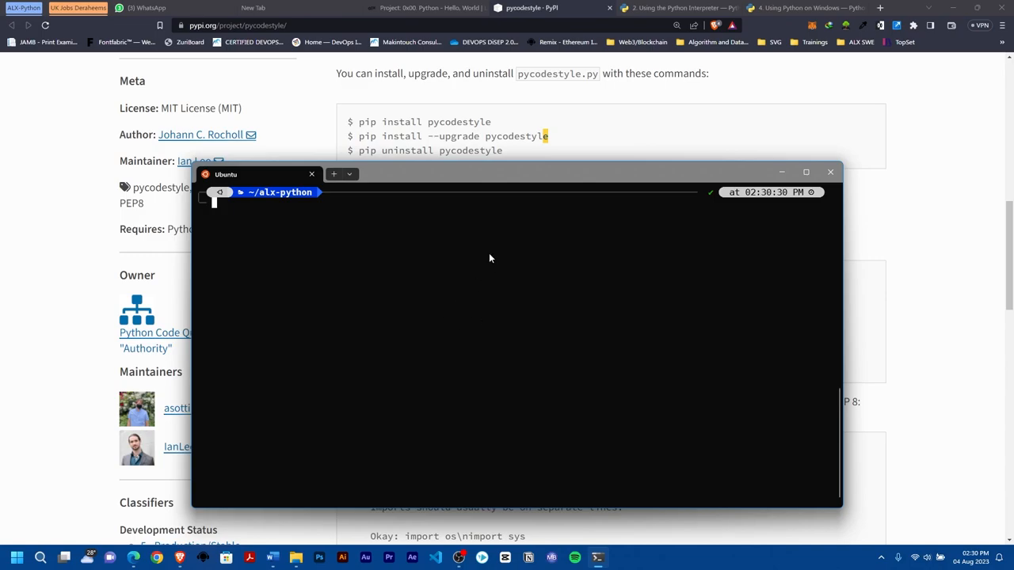
text(sudo apt install pycodestyle)
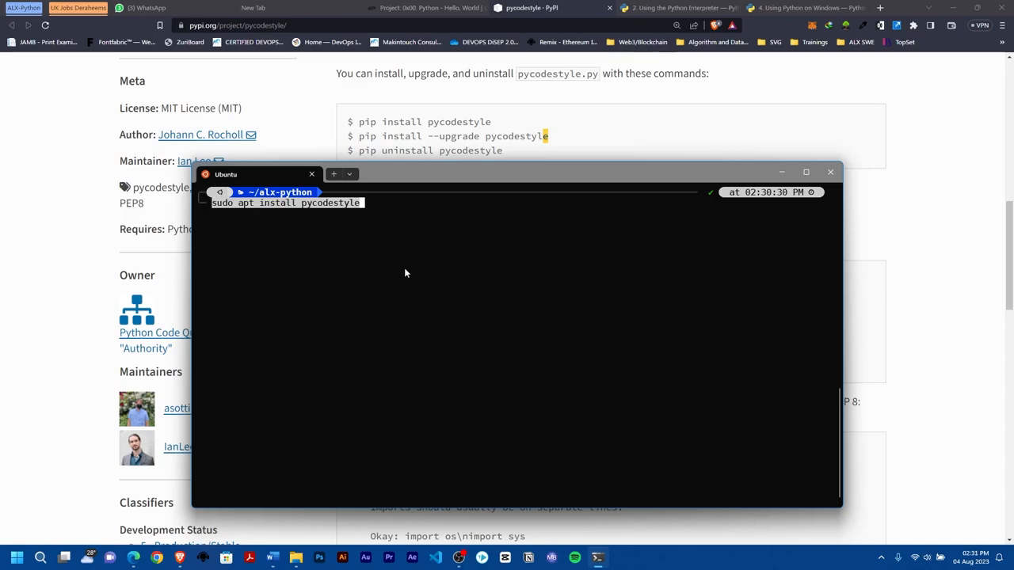
mouse_move(390, 235)
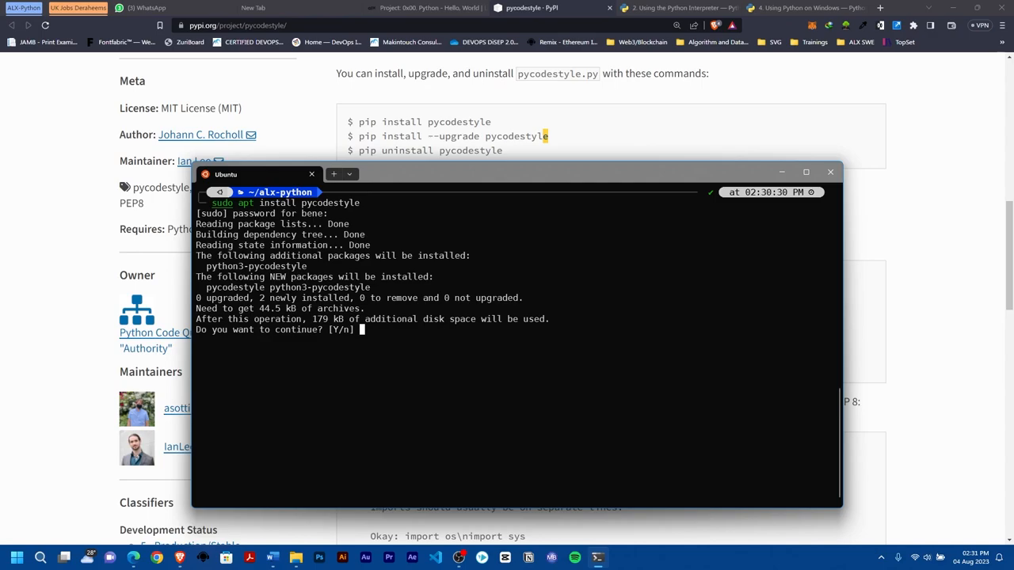
text(y)
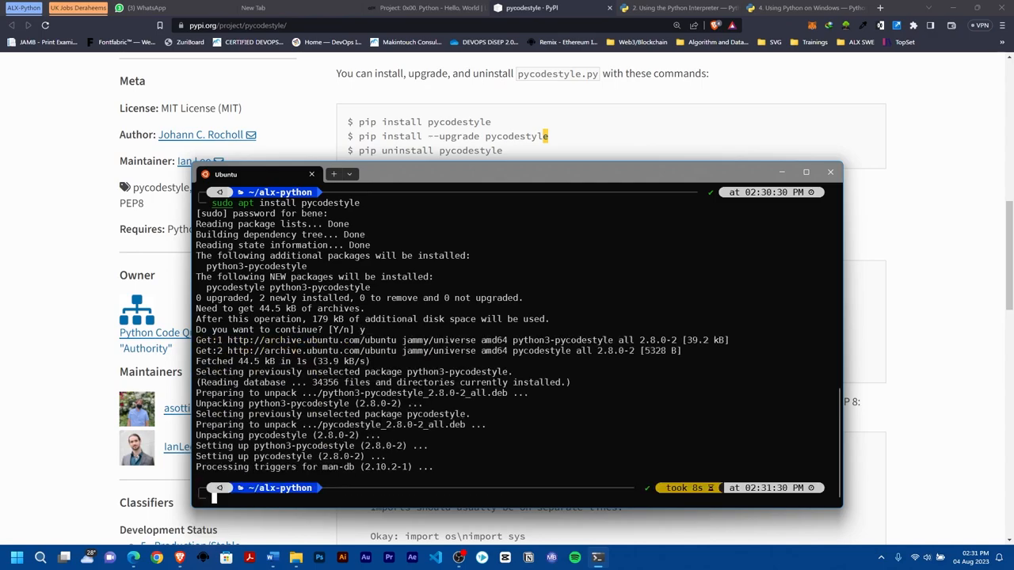
text(pip uninstall pycodestyle)
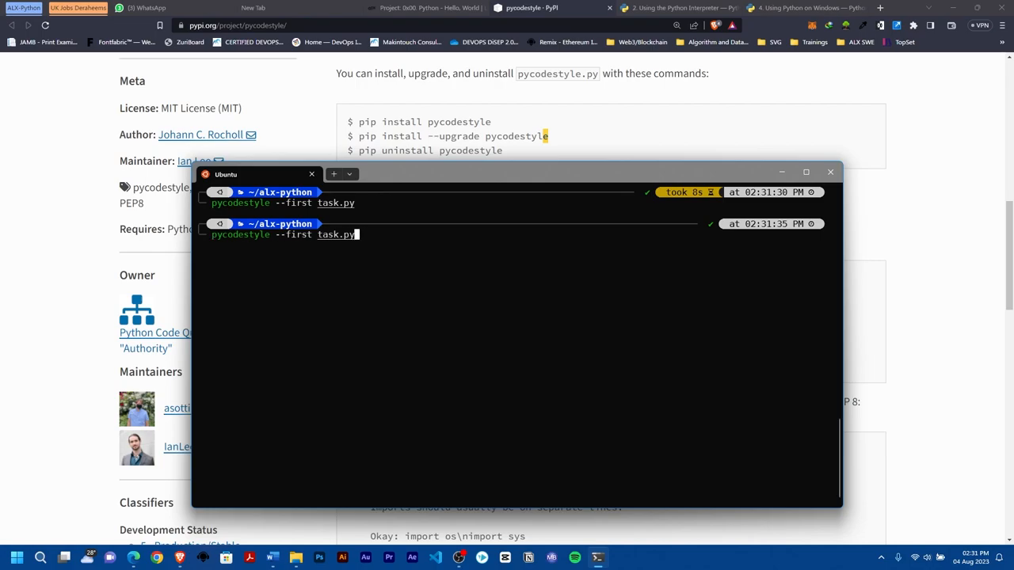
- Reopen task.py in Vim and rerun pycodestyle, surfacing E211 whitespace before '(' on line 2
text(vim task.py)
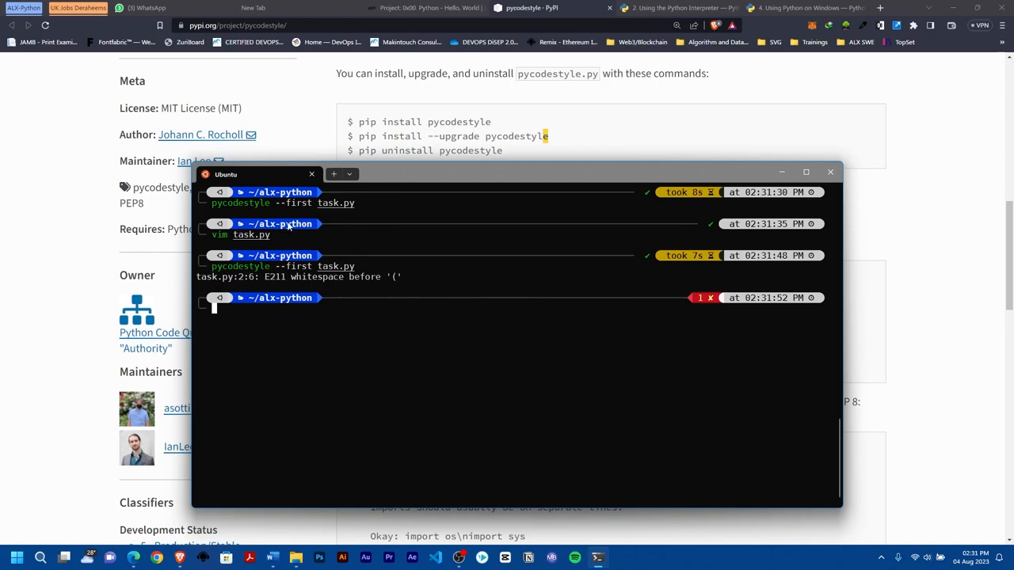
mouse_move(248, 281)
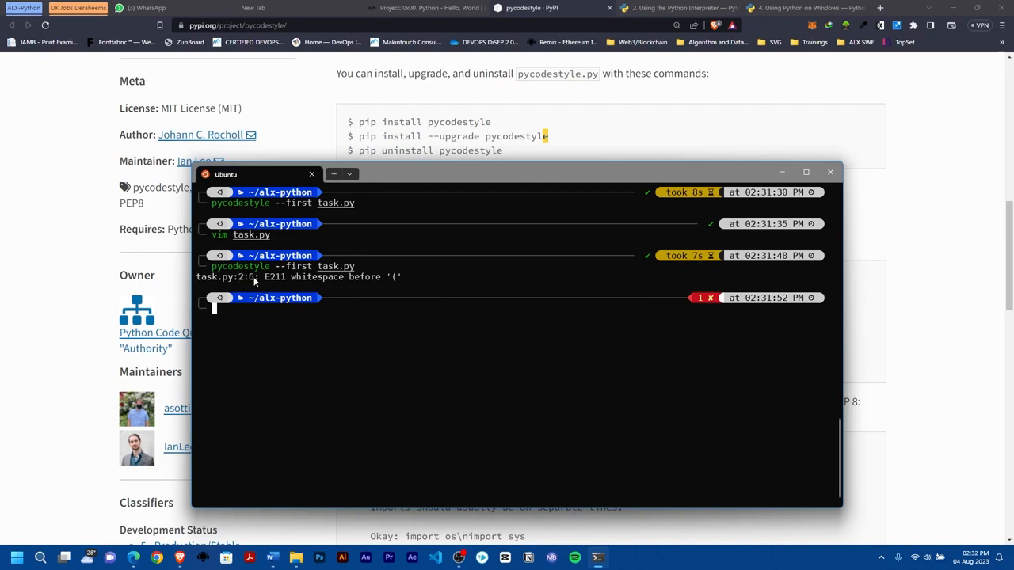
mouse_move(376, 286)
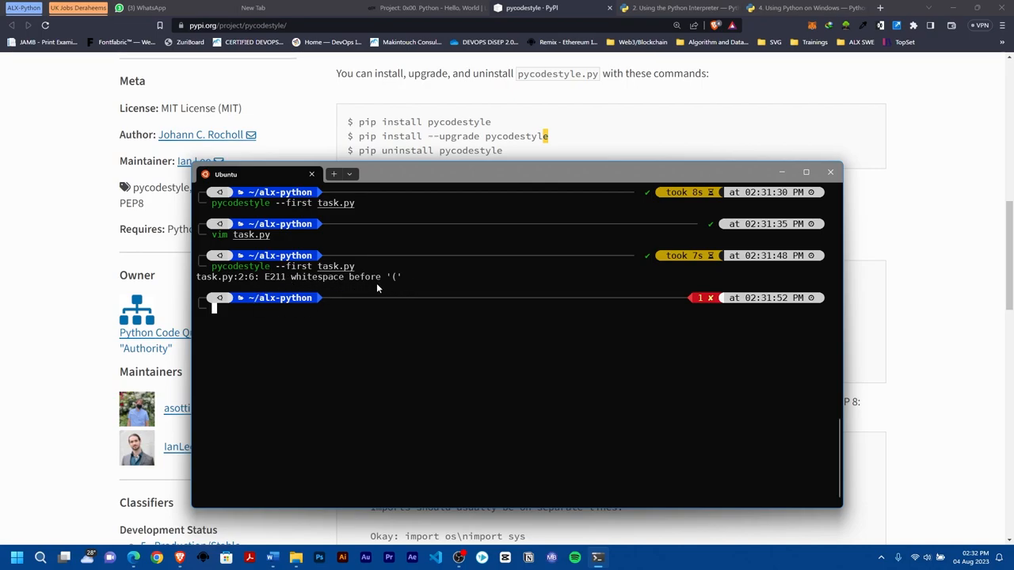
mouse_move(350, 326)
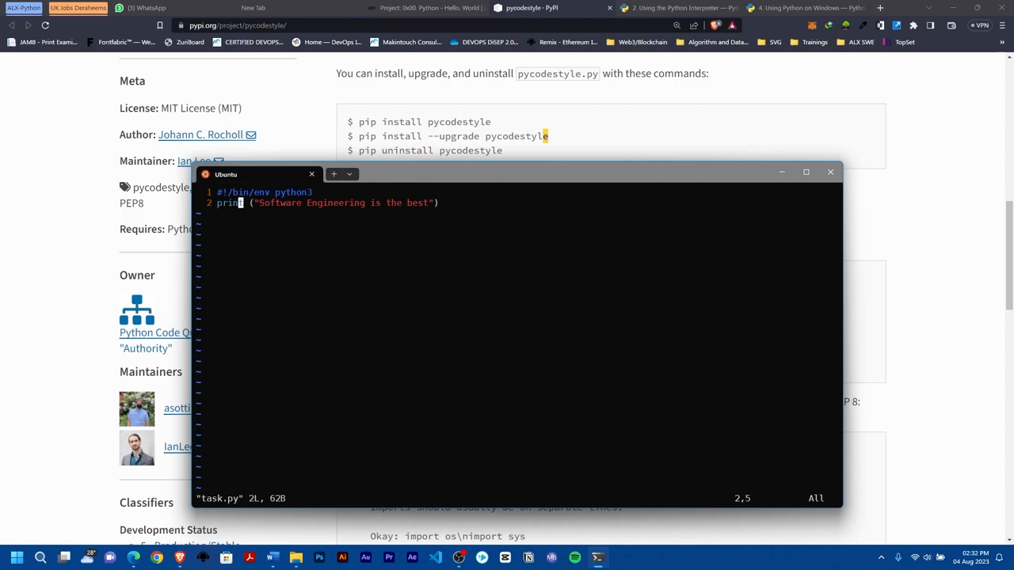
- Remove the space between print and ( in task.py so pycodestyle passes cleanly
key(Right)
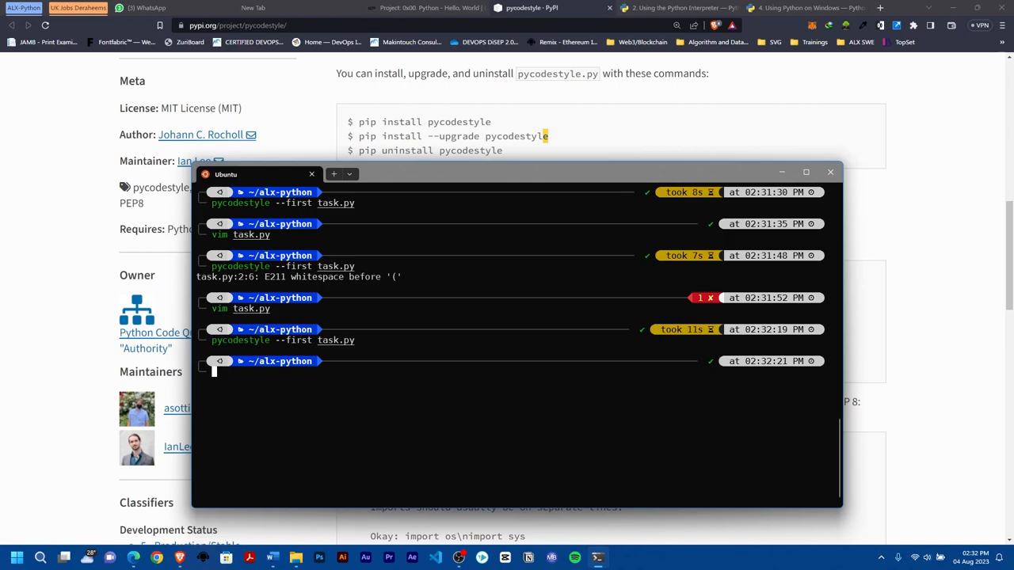
mouse_move(521, 157)
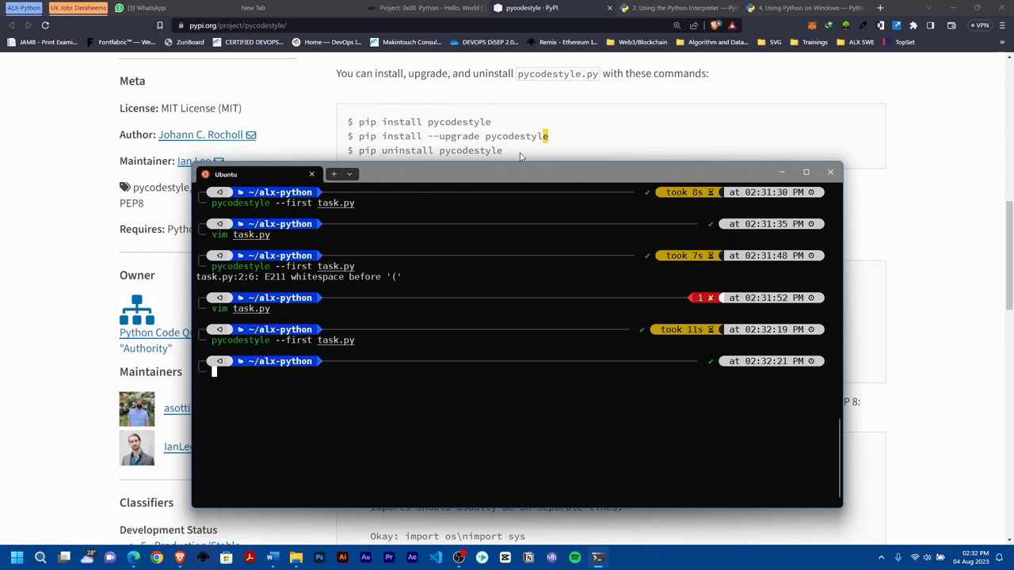
click(831, 172)
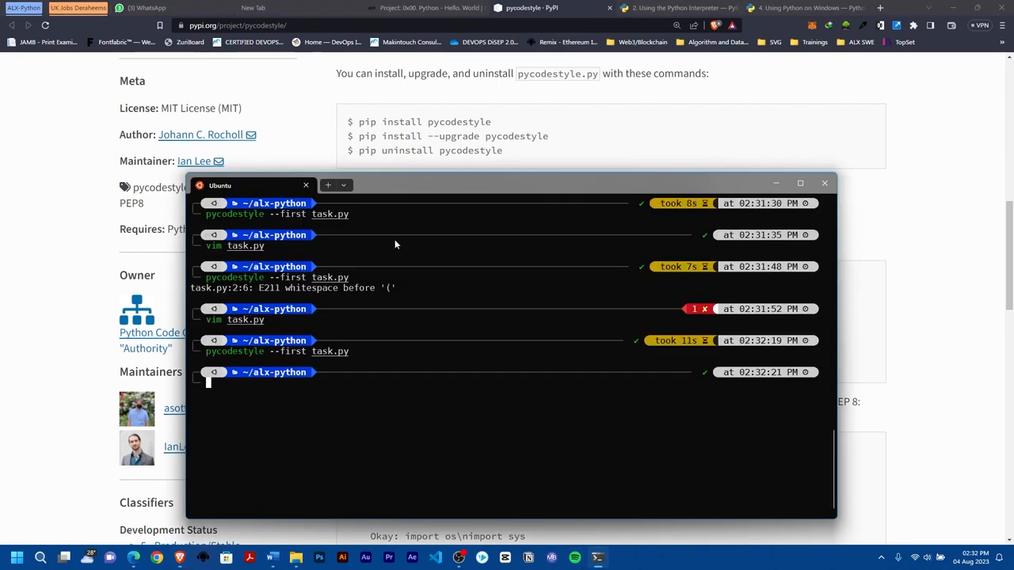
mouse_move(504, 124)
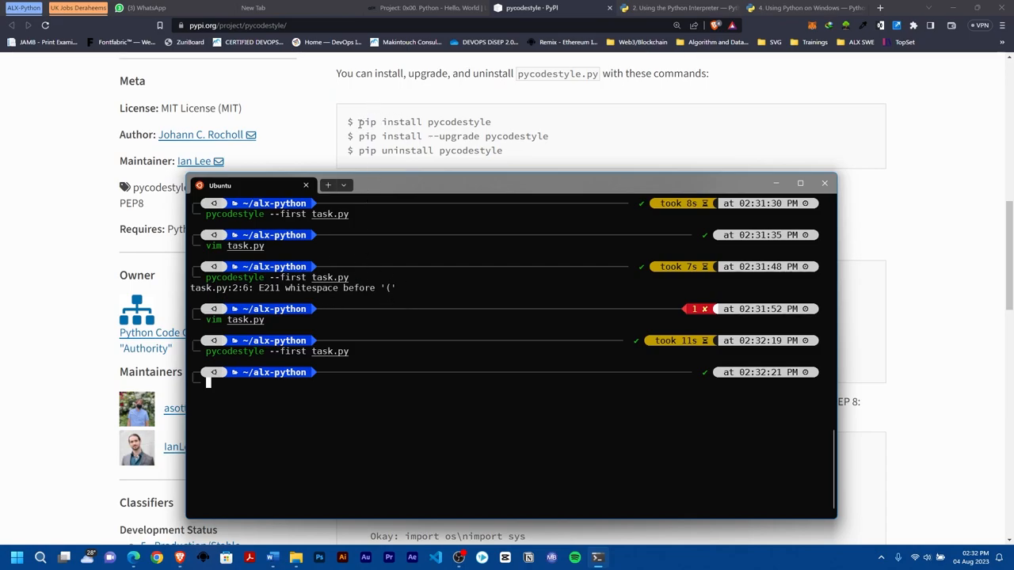
mouse_move(245, 329)
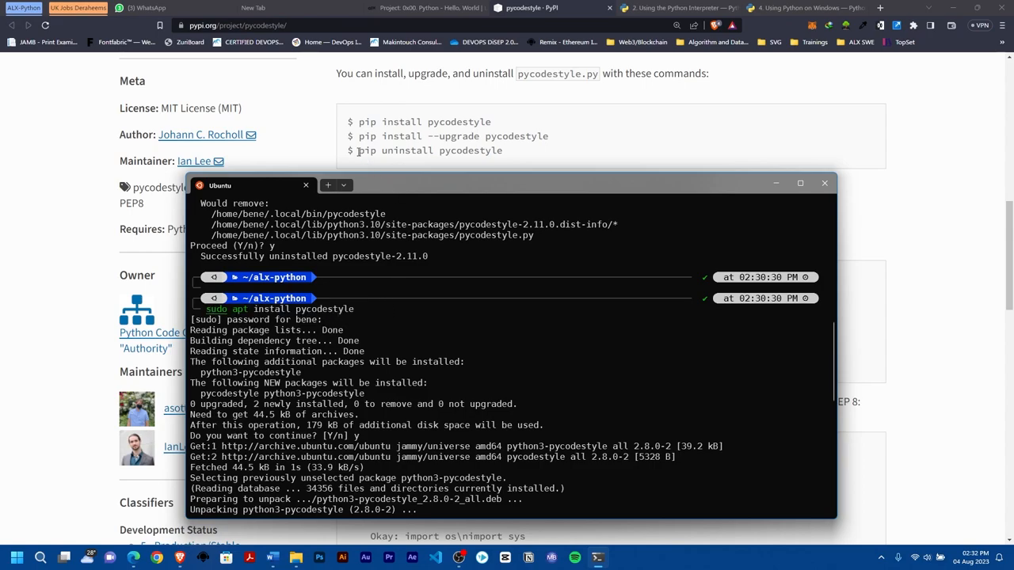
mouse_move(364, 314)
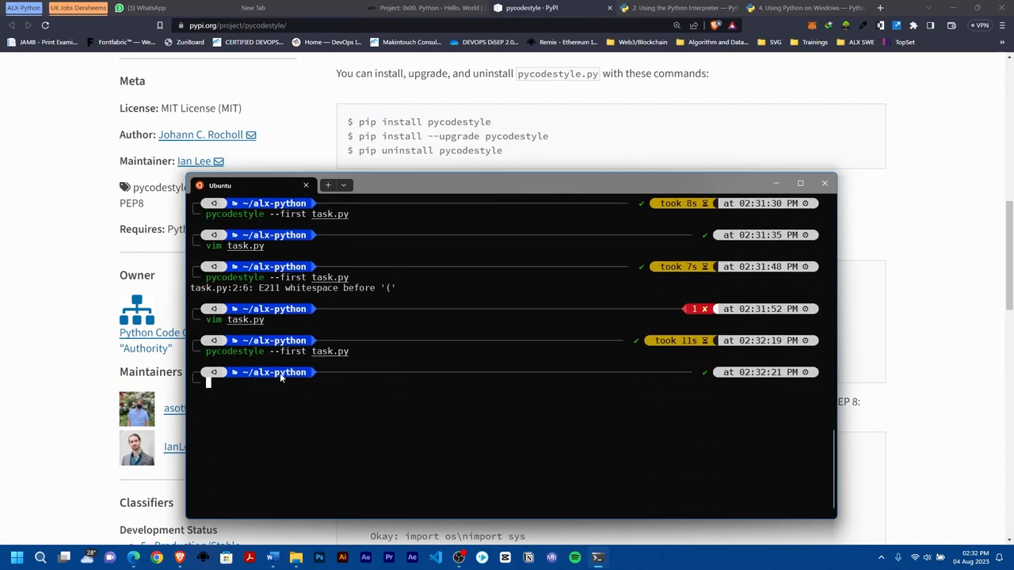
mouse_move(365, 392)
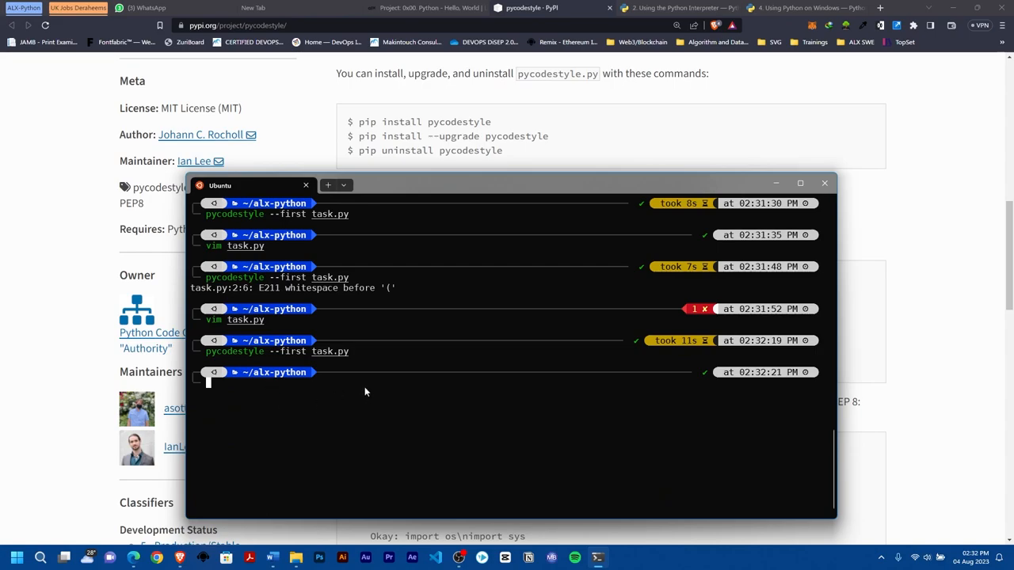
mouse_move(524, 545)
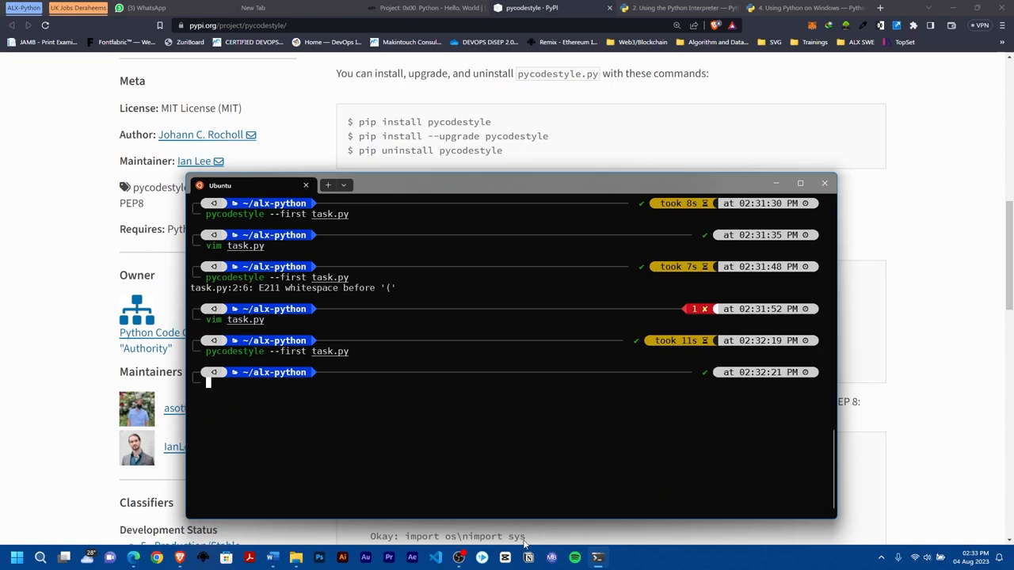